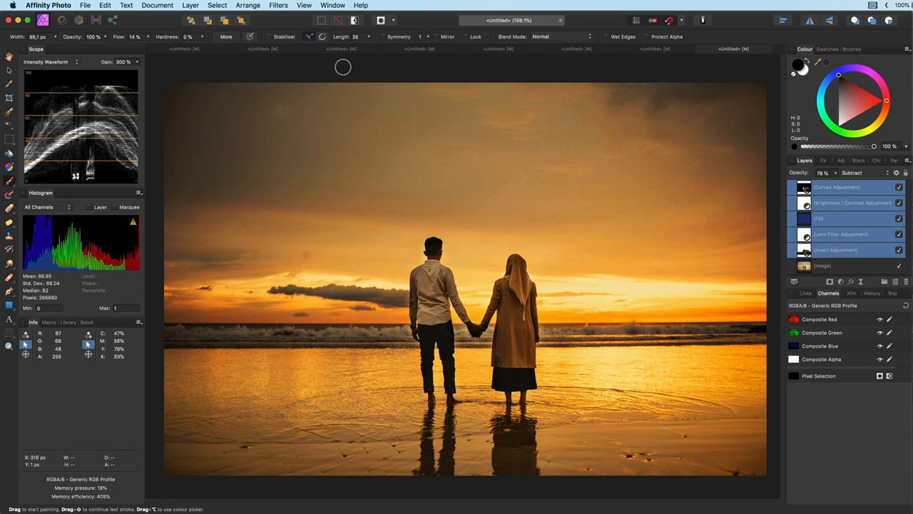
{"action": "mouse_move", "coordinate": [350, 57]}
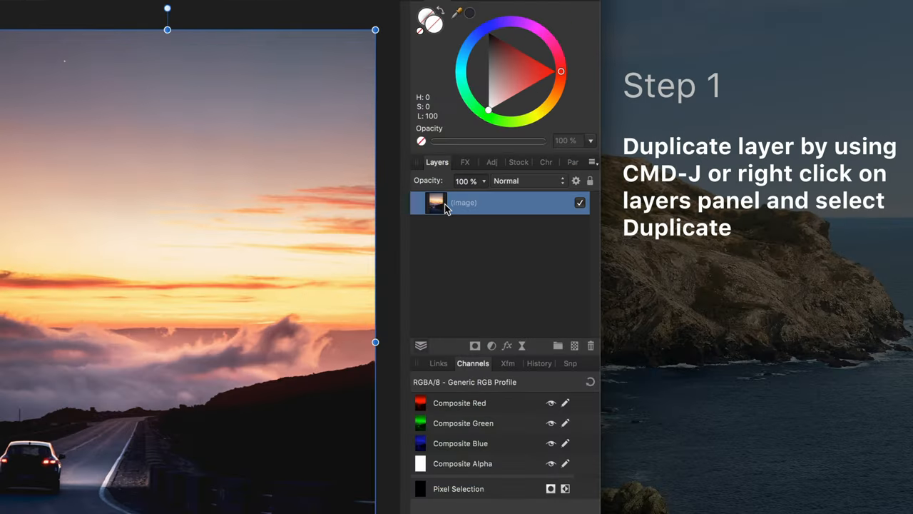
Duplicate the road photo layer with Cmd-J and clip an Invert adjustment inside the copy
{"action": "key", "text": "cmd+j"}
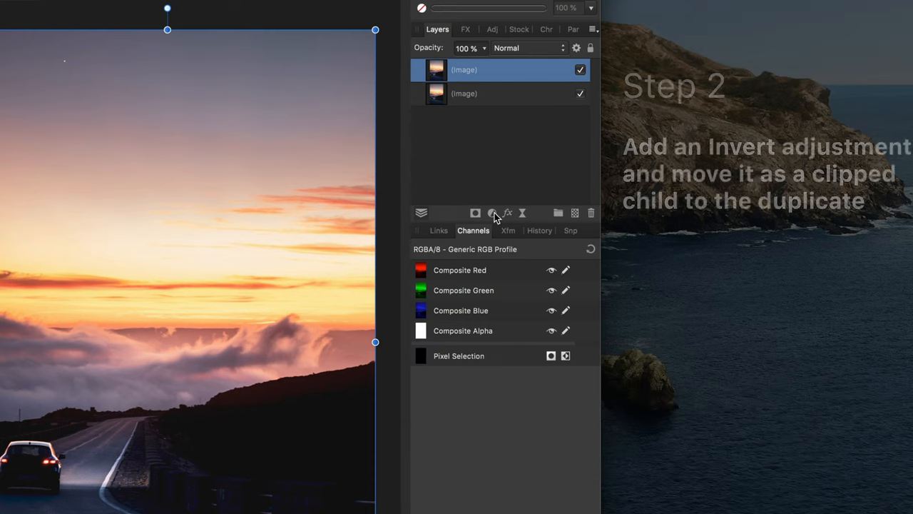
{"action": "left_click", "coordinate": [492, 213]}
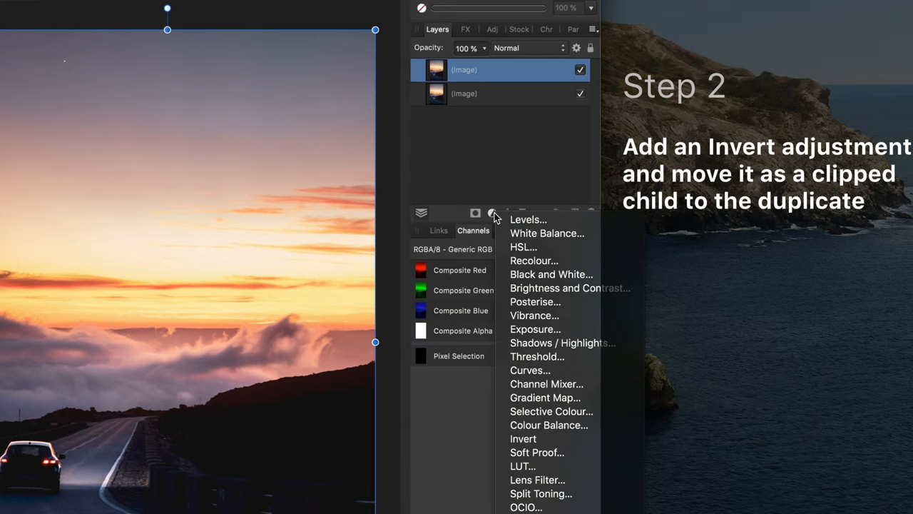
{"action": "mouse_move", "coordinate": [523, 439]}
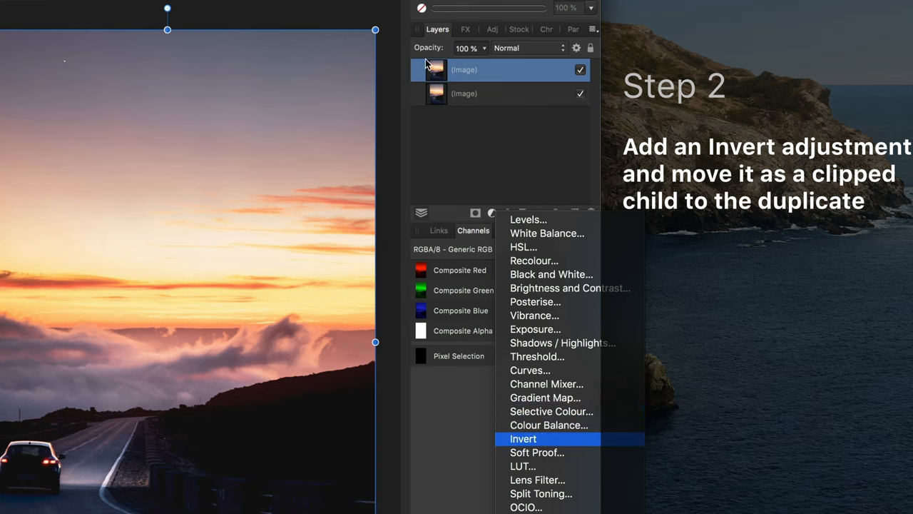
{"action": "left_click", "coordinate": [523, 438]}
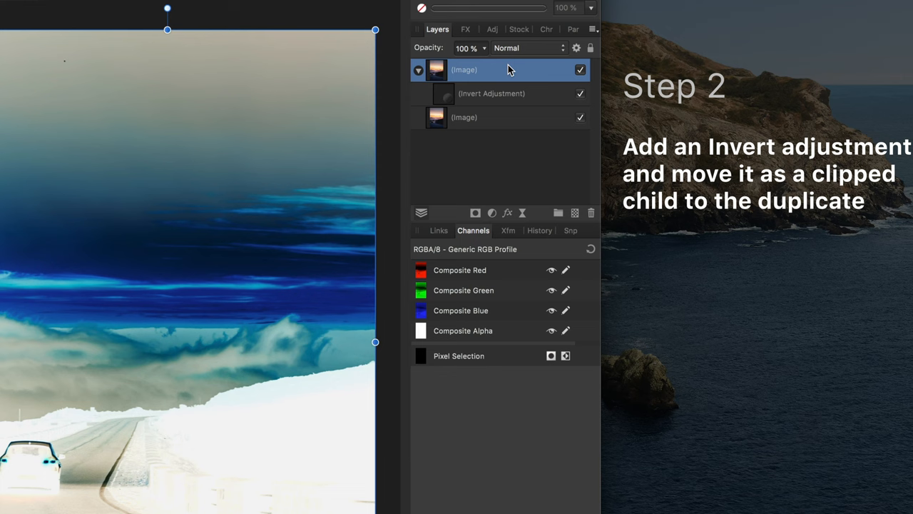
{"action": "left_click", "coordinate": [528, 48]}
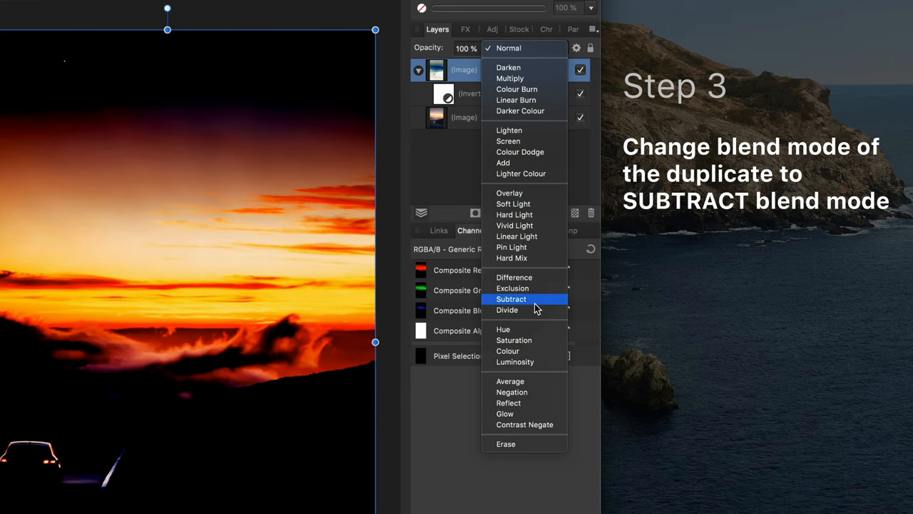
Set the inverted duplicate's blend mode to Subtract for a fiery sky
{"action": "left_click", "coordinate": [511, 299]}
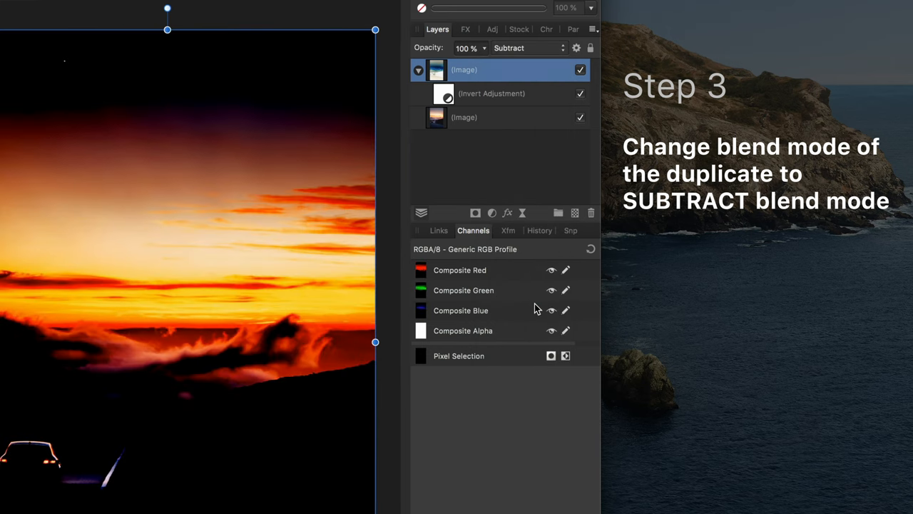
{"action": "mouse_move", "coordinate": [57, 339]}
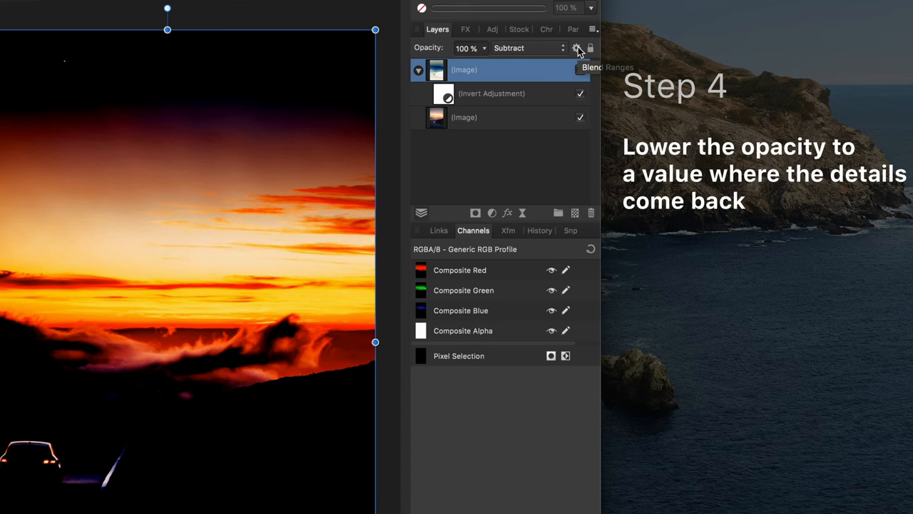
{"action": "mouse_move", "coordinate": [430, 54]}
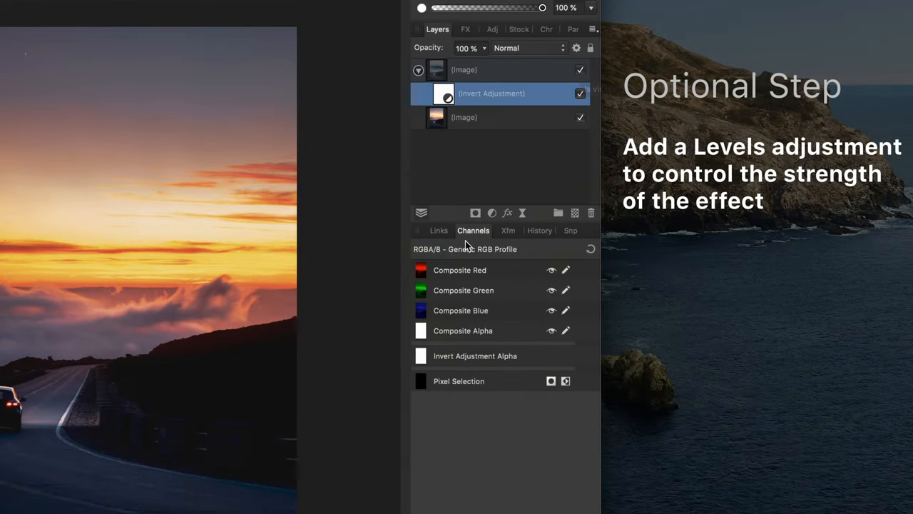
Add a Levels adjustment with white level near 48%, output white 97% and a slightly raised black level
{"action": "left_click", "coordinate": [492, 213]}
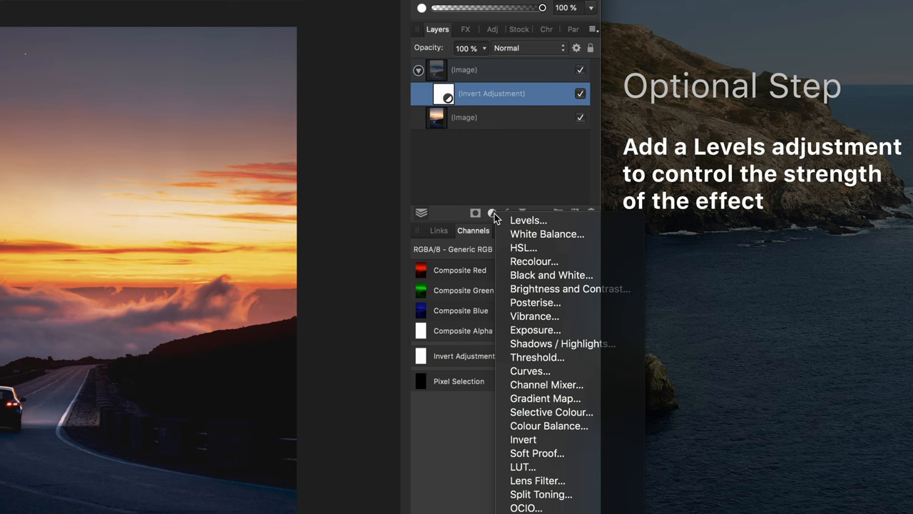
{"action": "left_click", "coordinate": [528, 220]}
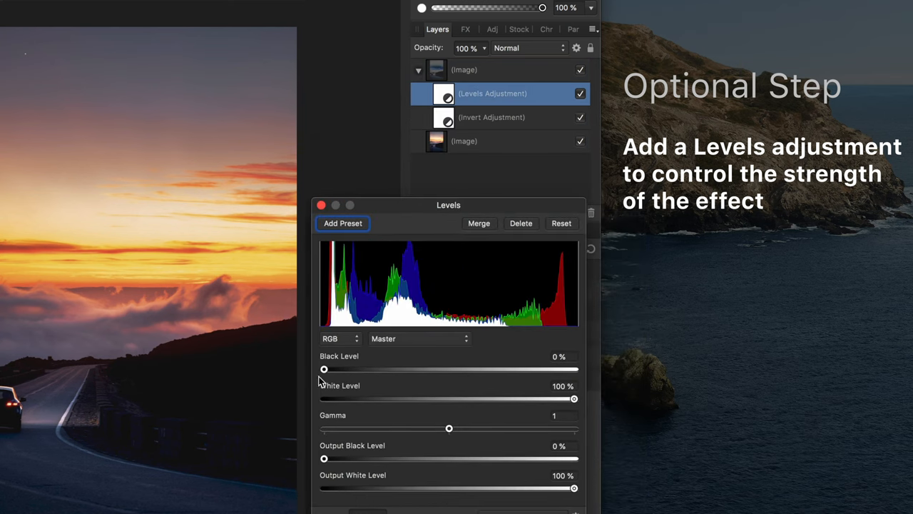
{"action": "left_click_drag", "start_coordinate": [324, 368], "coordinate": [336, 369]}
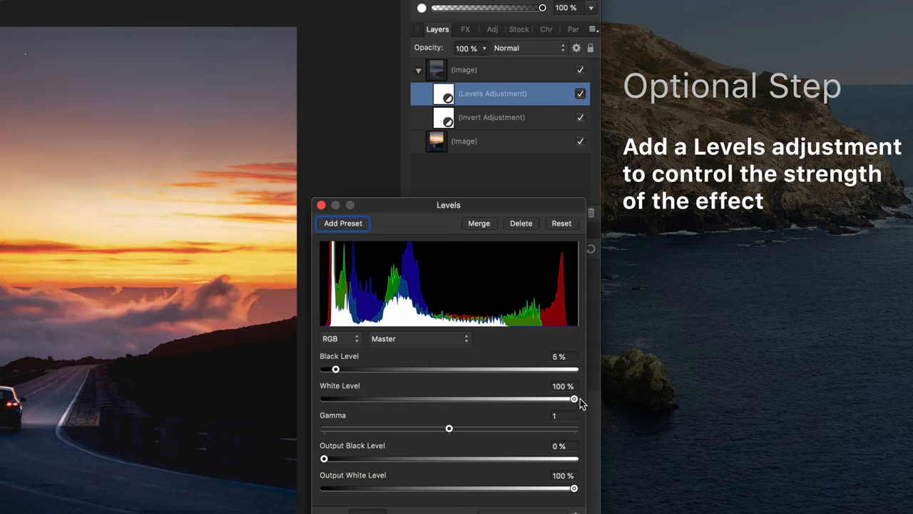
{"action": "left_click_drag", "start_coordinate": [575, 398], "coordinate": [444, 398]}
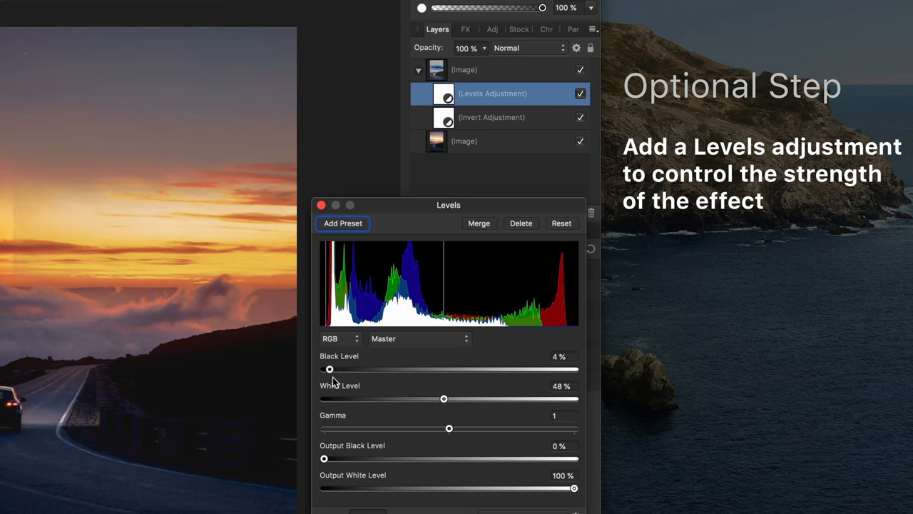
{"action": "left_click_drag", "start_coordinate": [575, 487], "coordinate": [571, 487]}
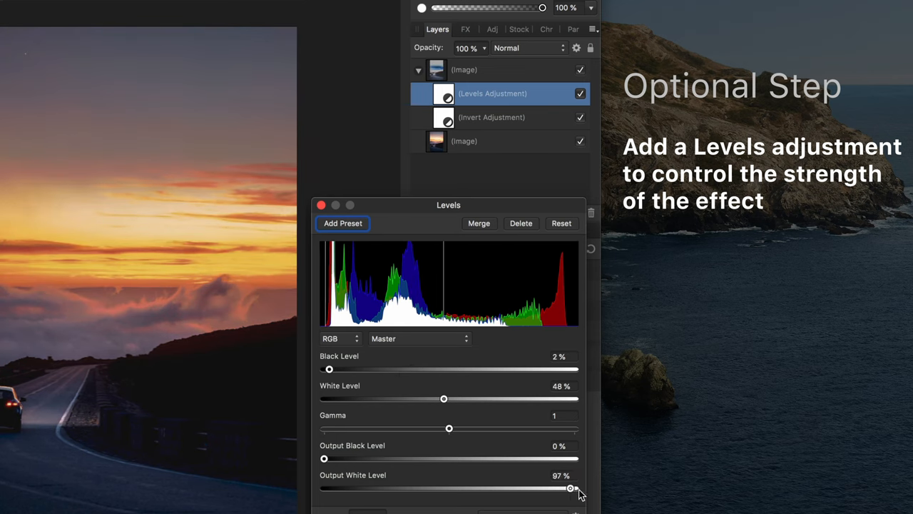
{"action": "left_click", "coordinate": [321, 205]}
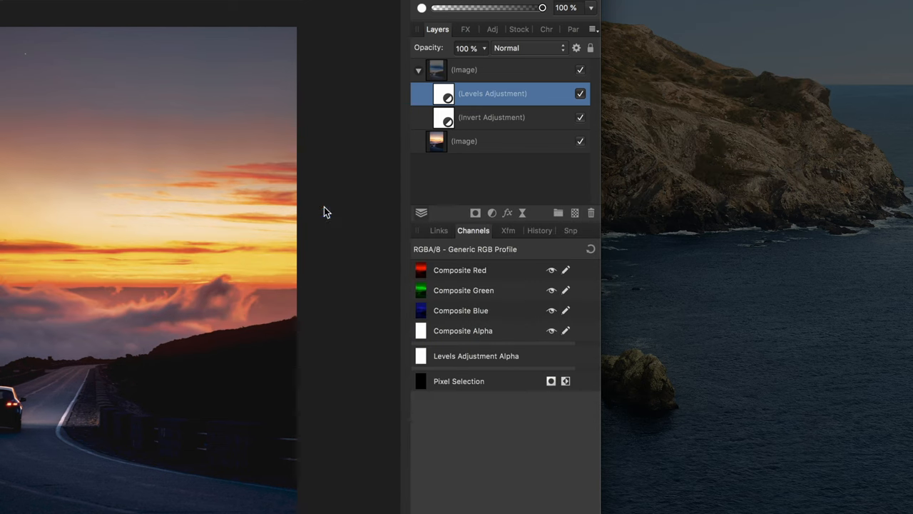
Blend the Levels adjustment with Negation and toggle it to compare the dimmer glow
{"action": "left_click", "coordinate": [525, 48]}
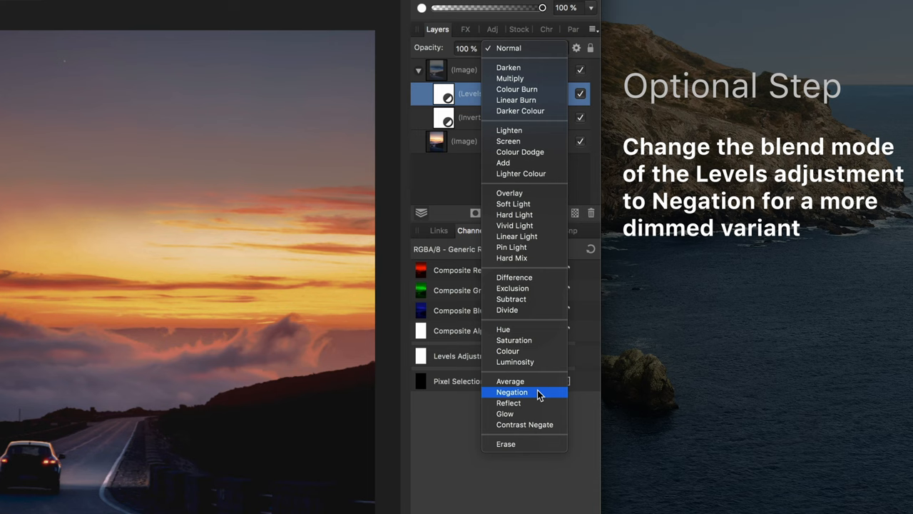
{"action": "left_click", "coordinate": [511, 392]}
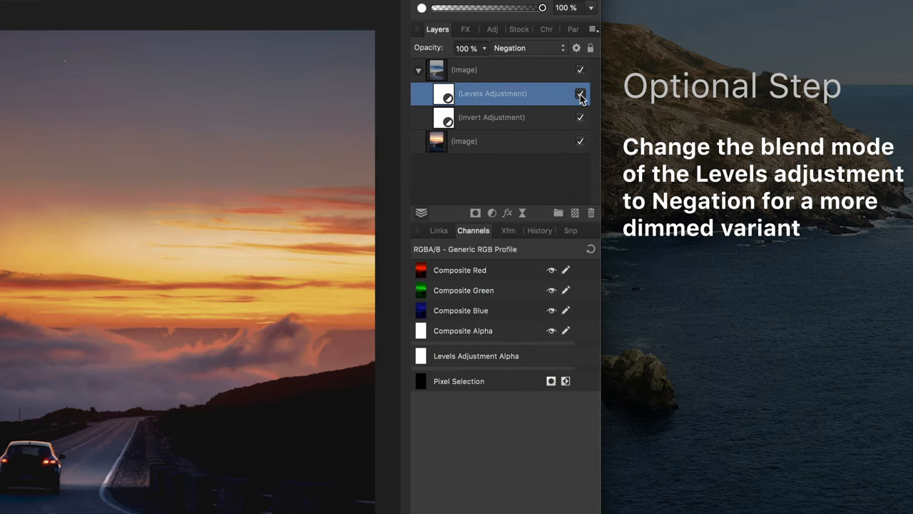
{"action": "left_click", "coordinate": [581, 93]}
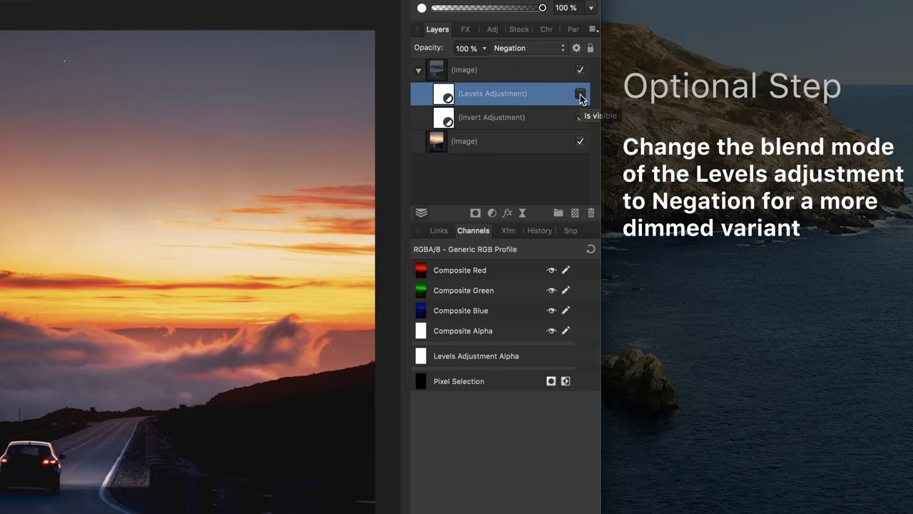
{"action": "left_click", "coordinate": [581, 93]}
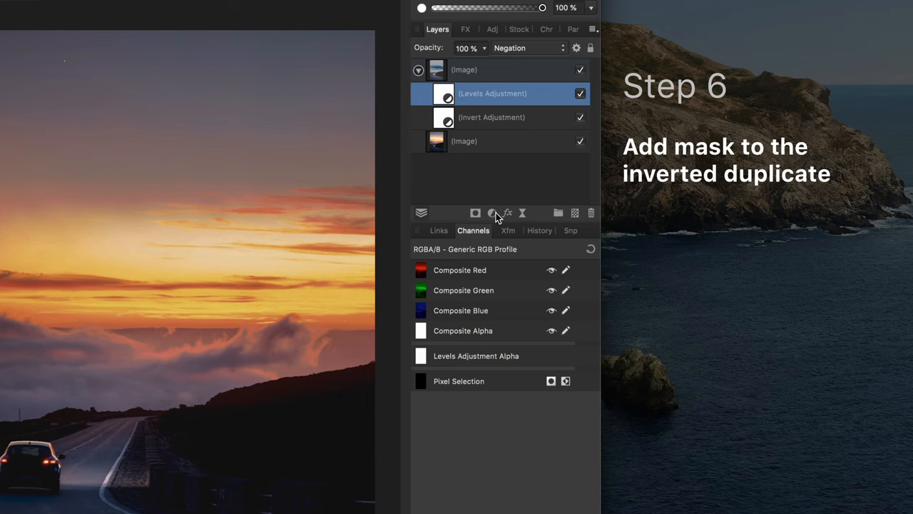
Add a mask layer to the inverted duplicate
{"action": "left_click", "coordinate": [475, 212]}
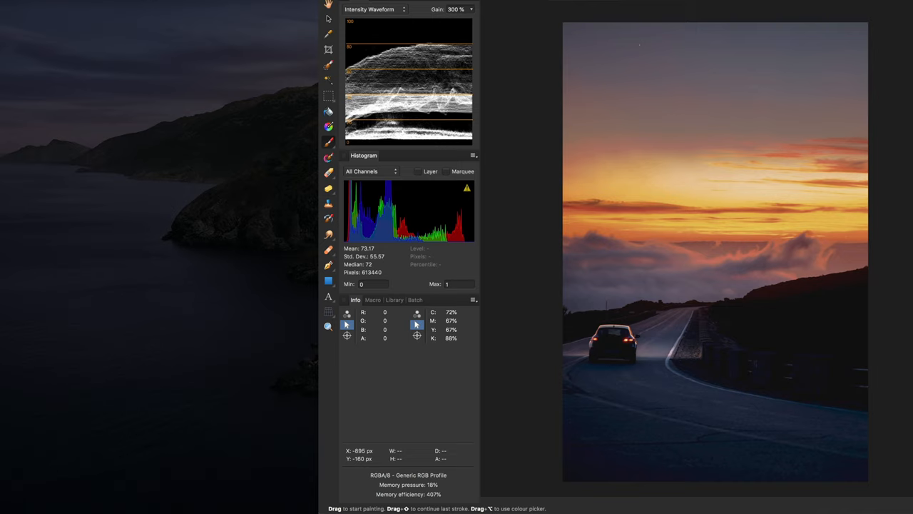
{"action": "mouse_move", "coordinate": [664, 349]}
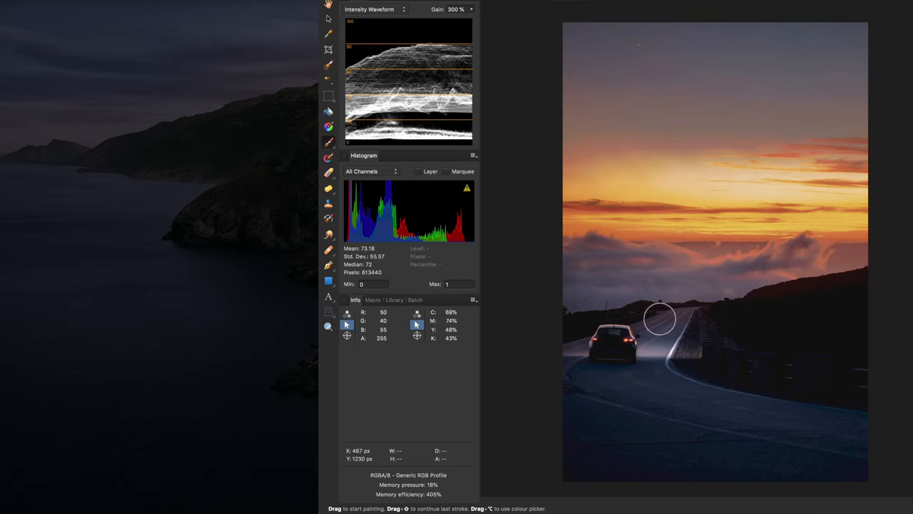
{"action": "mouse_move", "coordinate": [826, 451]}
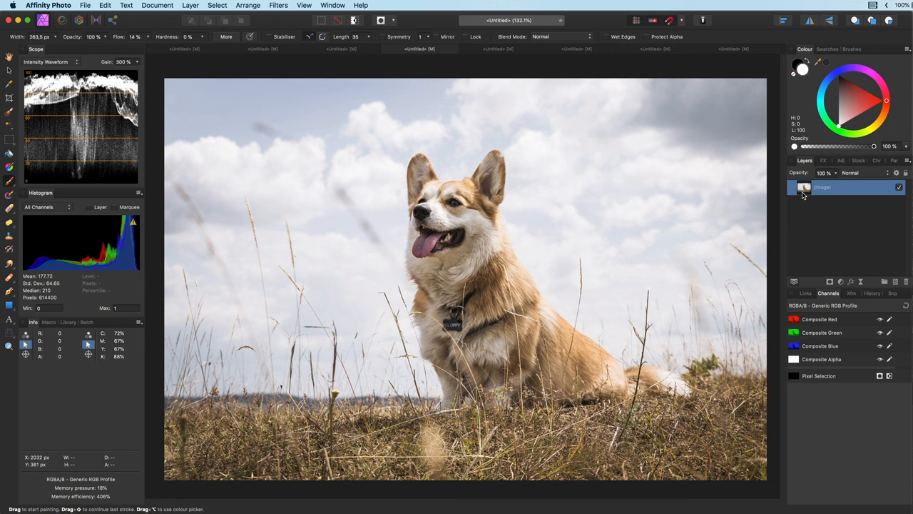
{"action": "mouse_move", "coordinate": [848, 290]}
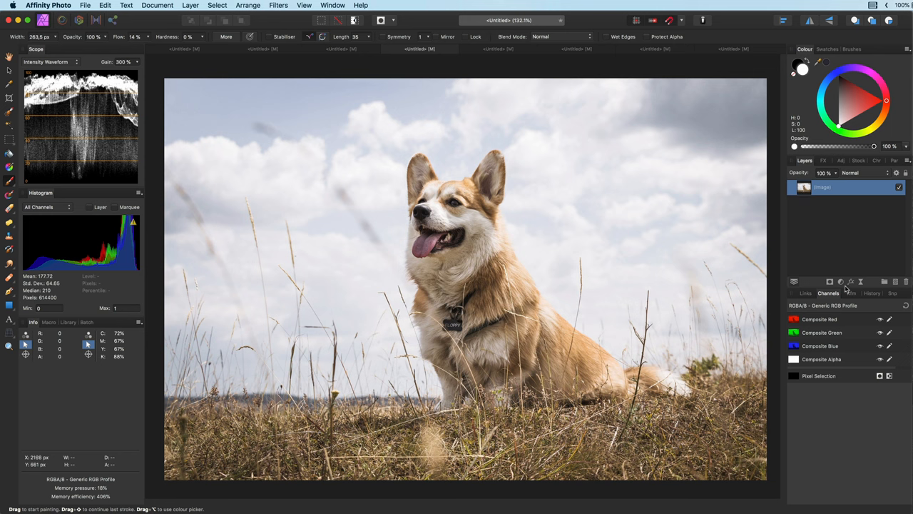
Add a Subtract-mode Invert adjustment to the corgi photo, adjust its blend range and paint the dog out of its mask
{"action": "left_click", "coordinate": [840, 281]}
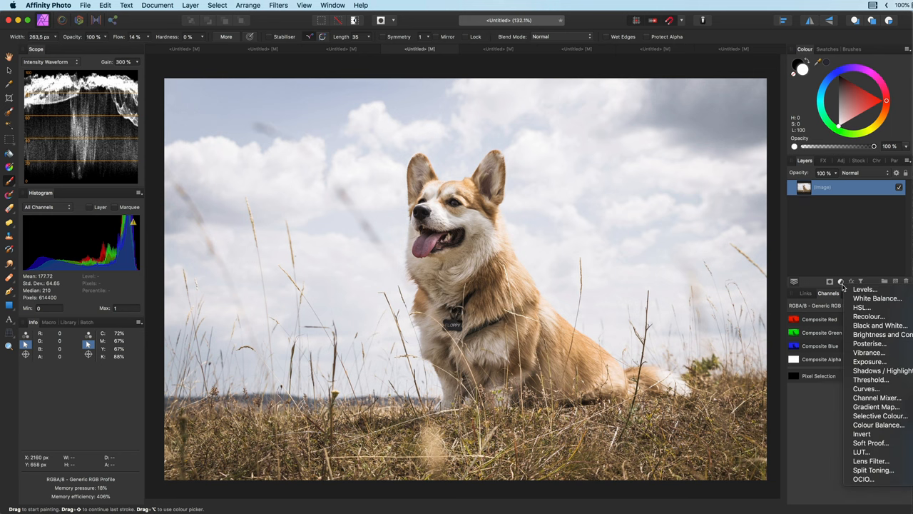
{"action": "mouse_move", "coordinate": [869, 434]}
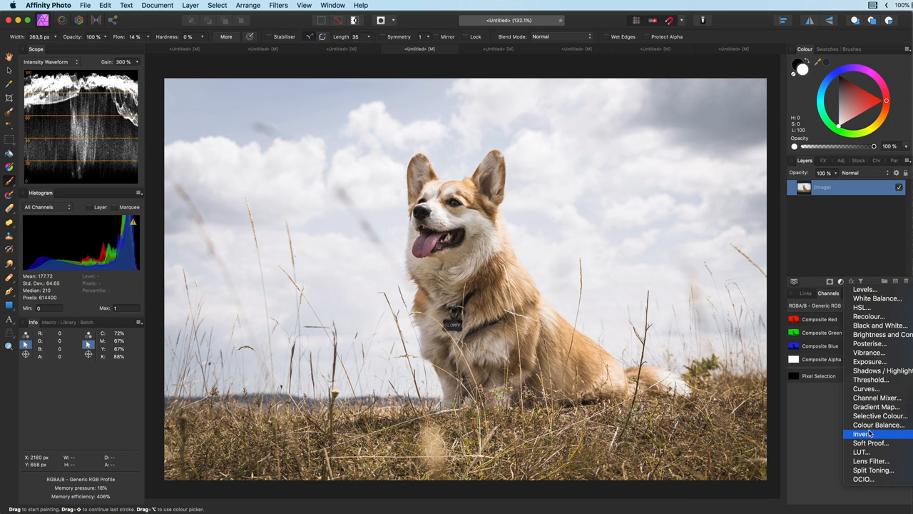
{"action": "left_click", "coordinate": [864, 434]}
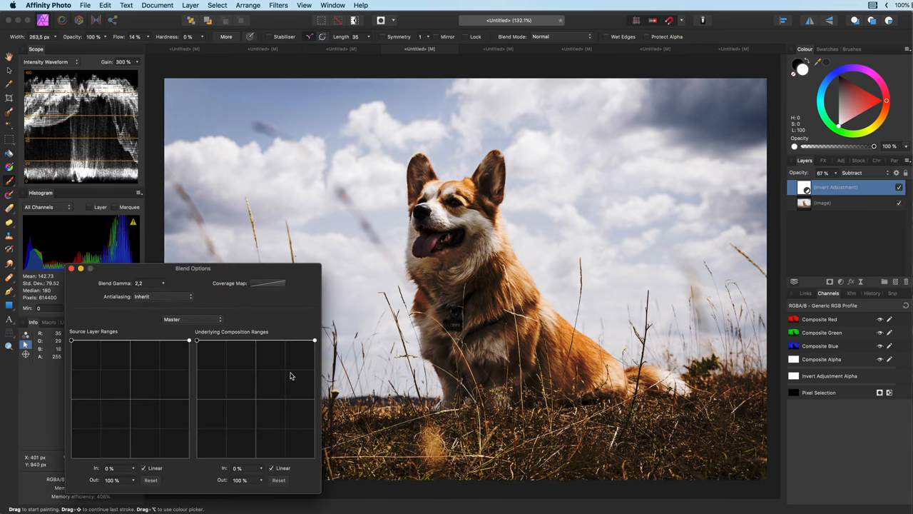
{"action": "left_click_drag", "start_coordinate": [315, 340], "coordinate": [197, 459]}
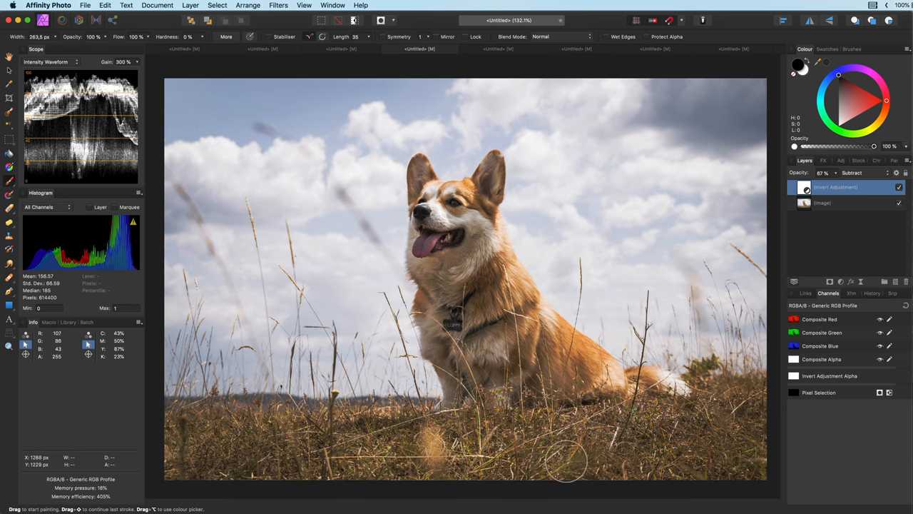
{"action": "mouse_move", "coordinate": [314, 425]}
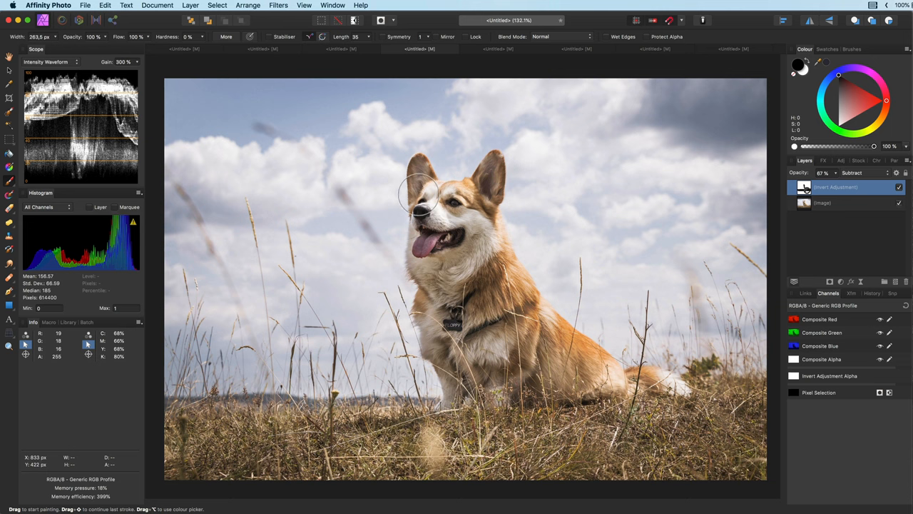
{"action": "left_click_drag", "start_coordinate": [418, 192], "coordinate": [453, 285]}
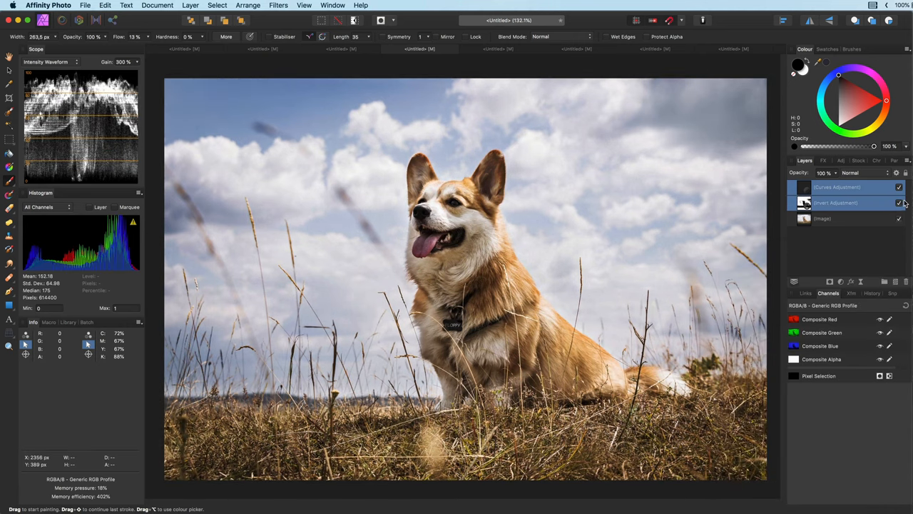
{"action": "left_click", "coordinate": [900, 203]}
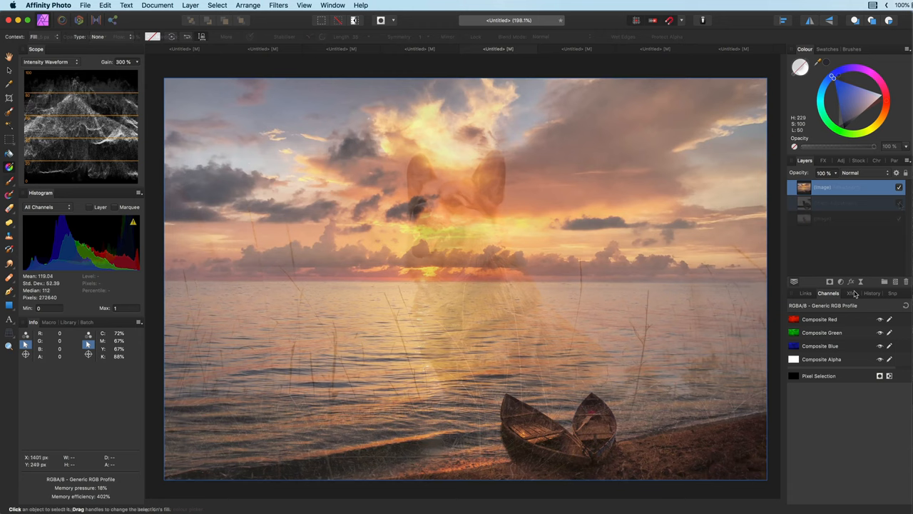
Add a Subtract Invert adjustment to the boats sunset, then a blue fill layer above it
{"action": "left_click", "coordinate": [840, 281]}
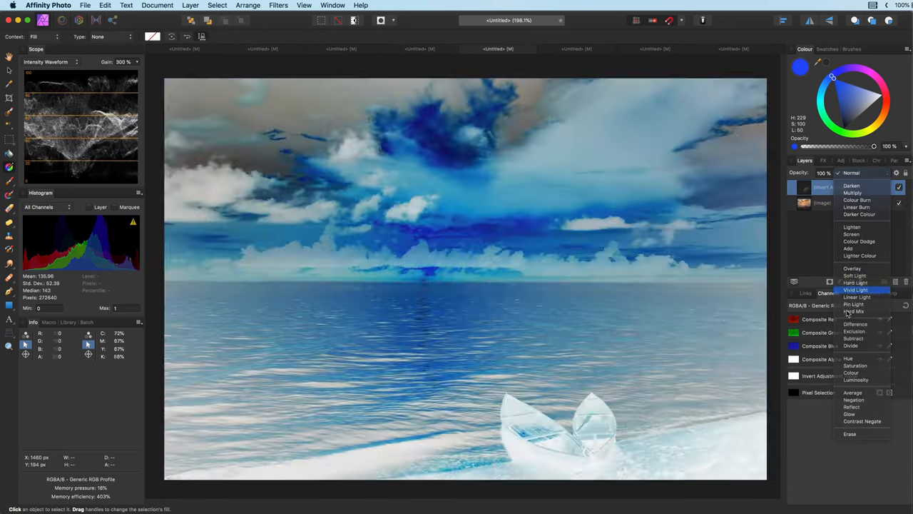
{"action": "left_click", "coordinate": [854, 331]}
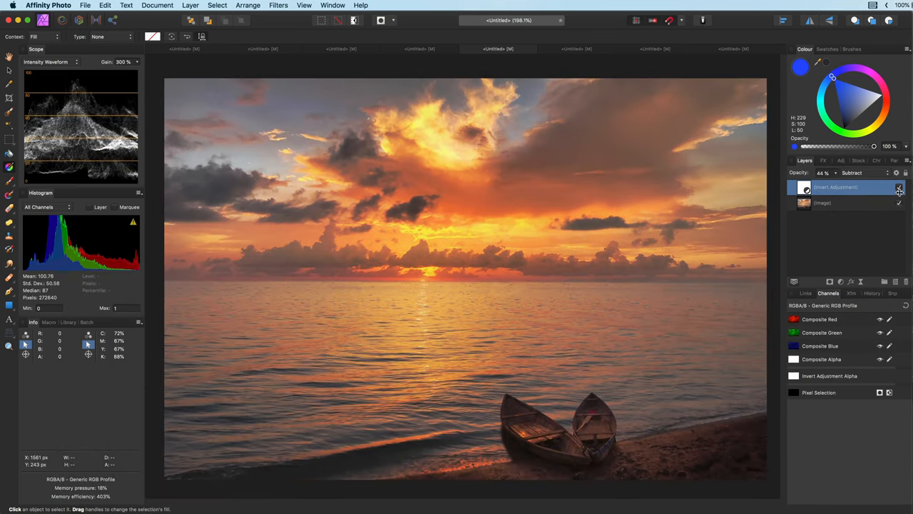
{"action": "left_click", "coordinate": [899, 187]}
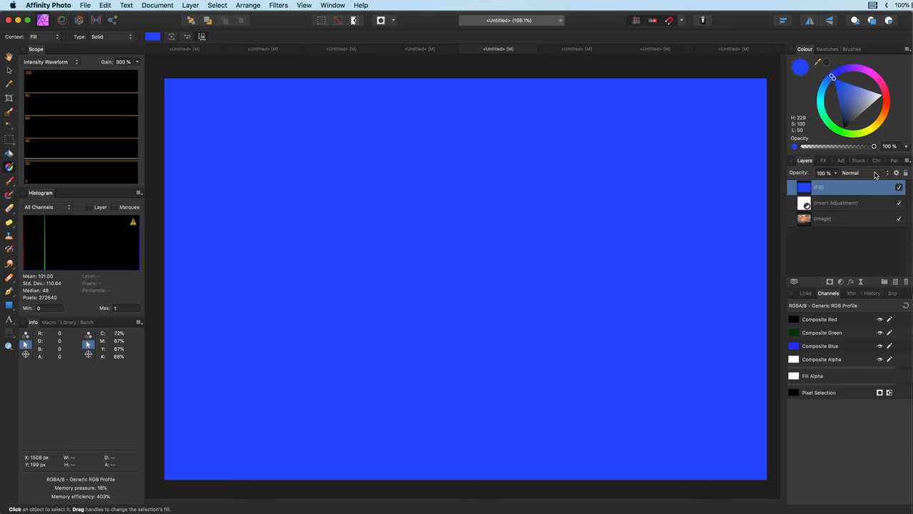
Set the blue fill layer to Subtract blending and settle its hue back on blue
{"action": "left_click", "coordinate": [850, 173]}
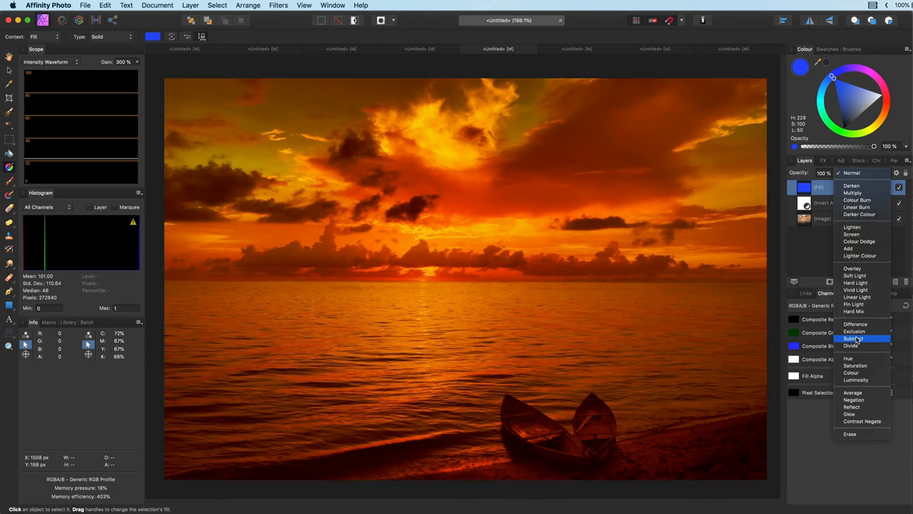
{"action": "left_click", "coordinate": [854, 339]}
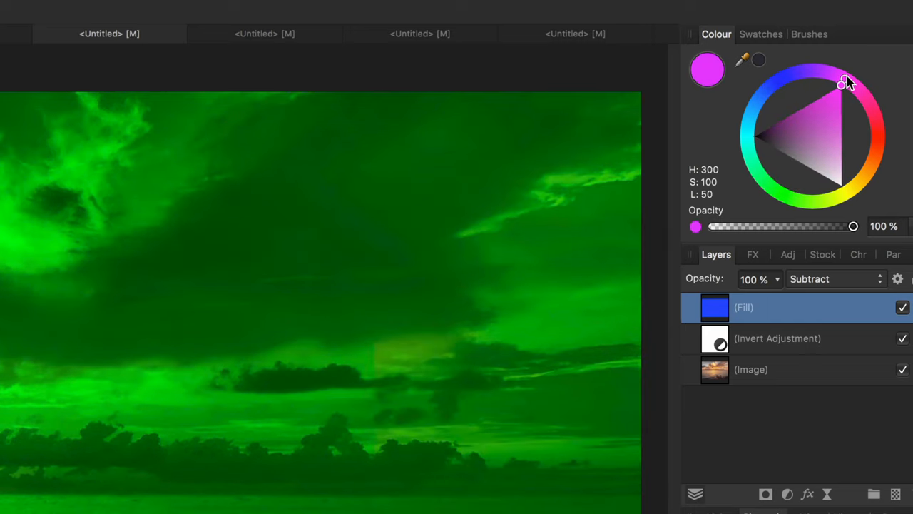
{"action": "left_click_drag", "start_coordinate": [846, 82], "coordinate": [782, 83]}
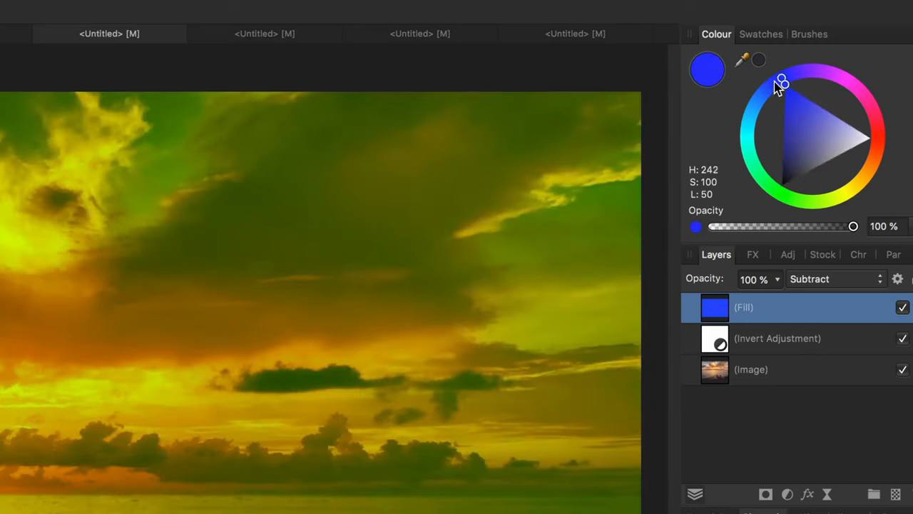
{"action": "left_click_drag", "start_coordinate": [782, 82], "coordinate": [770, 92]}
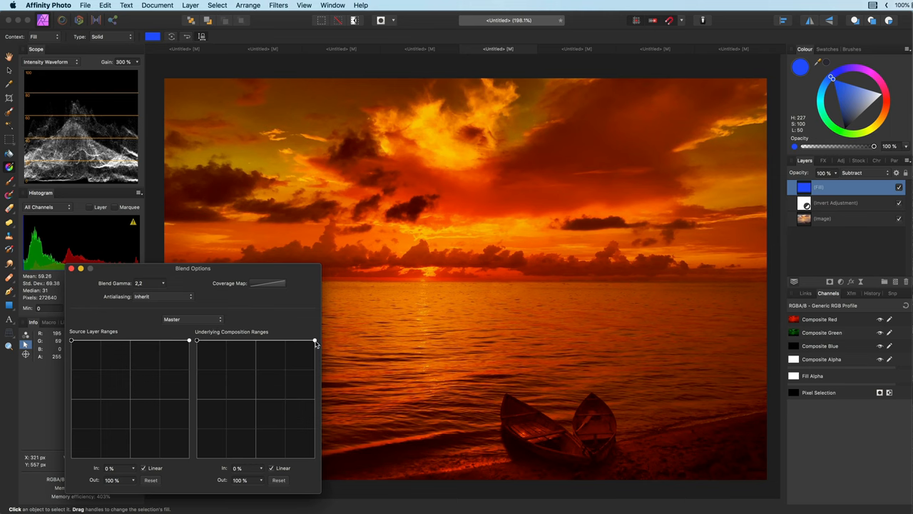
Shape the fill's underlying blend range so it fades out of the brightest tones, around 41% to 0%
{"action": "left_click_drag", "start_coordinate": [315, 340], "coordinate": [306, 458]}
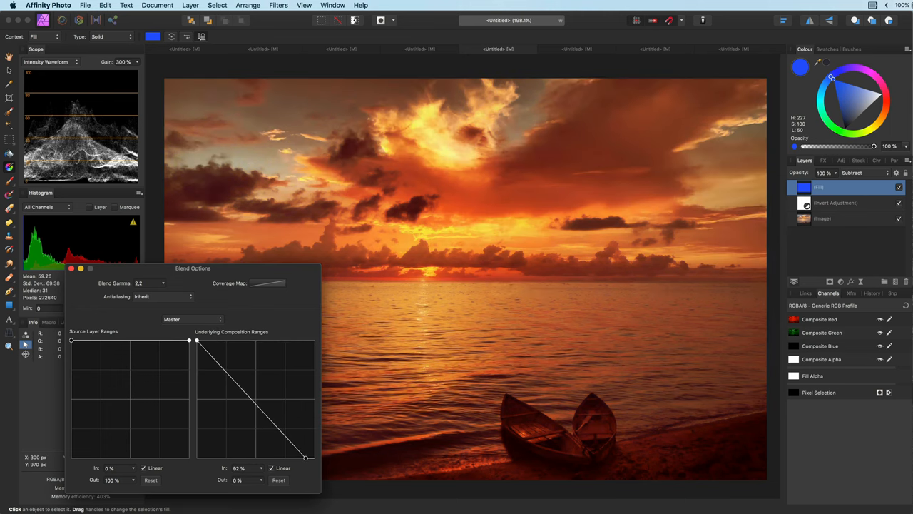
{"action": "left_click_drag", "start_coordinate": [305, 457], "coordinate": [314, 458]}
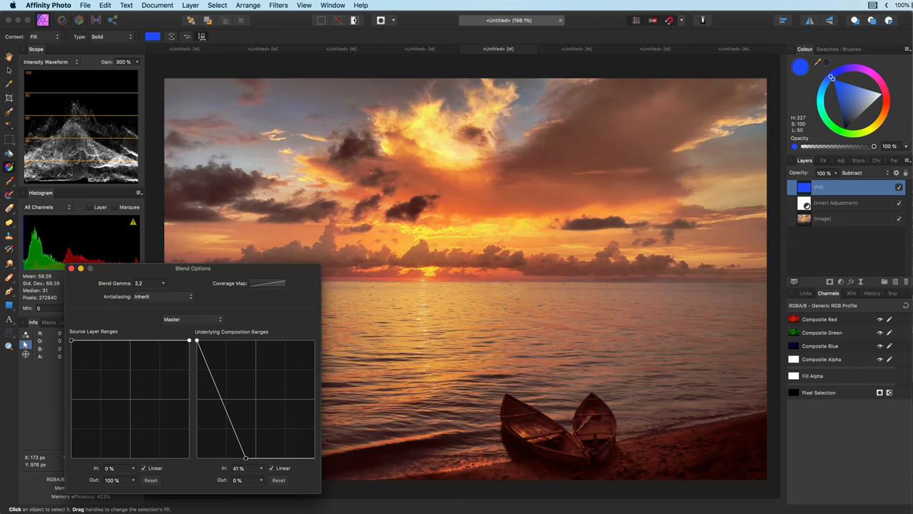
{"action": "left_click_drag", "start_coordinate": [245, 457], "coordinate": [262, 457]}
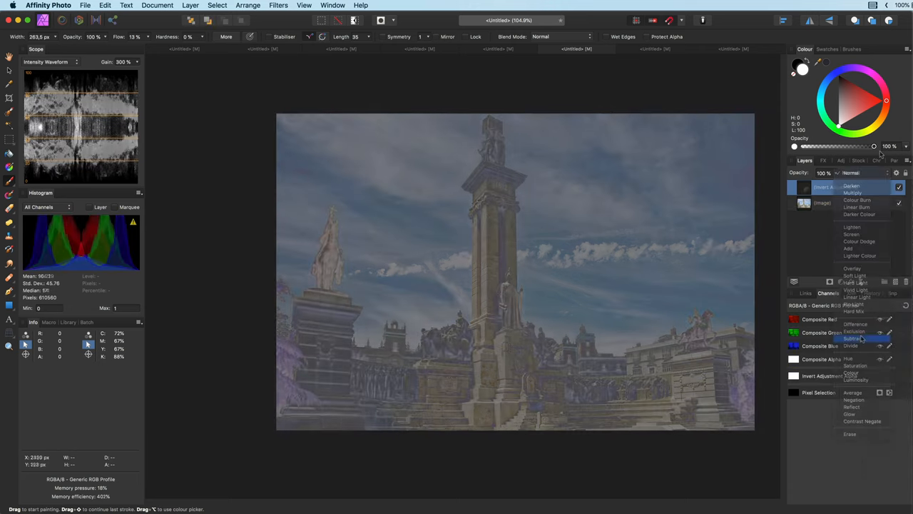
Set the monument's Invert adjustment to Subtract and restrict it to brighter underlying tones near 63%
{"action": "left_click", "coordinate": [854, 338]}
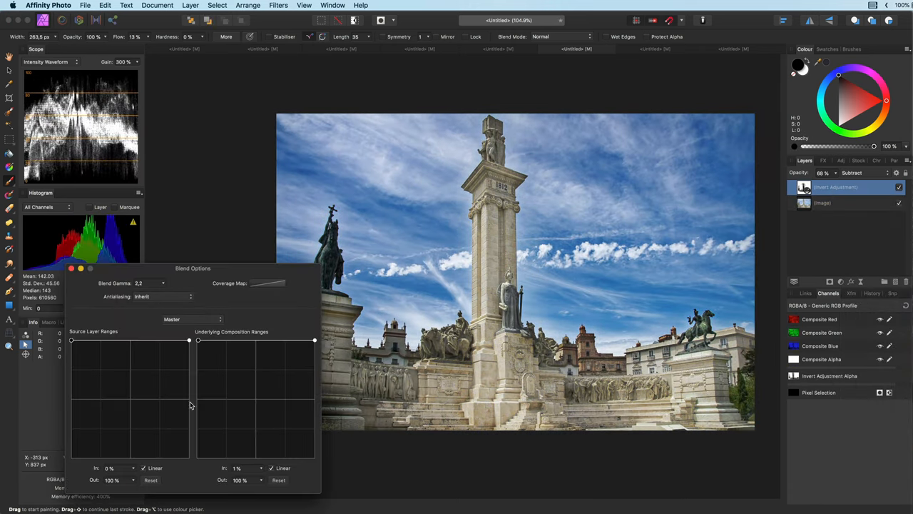
{"action": "left_click_drag", "start_coordinate": [314, 340], "coordinate": [198, 459]}
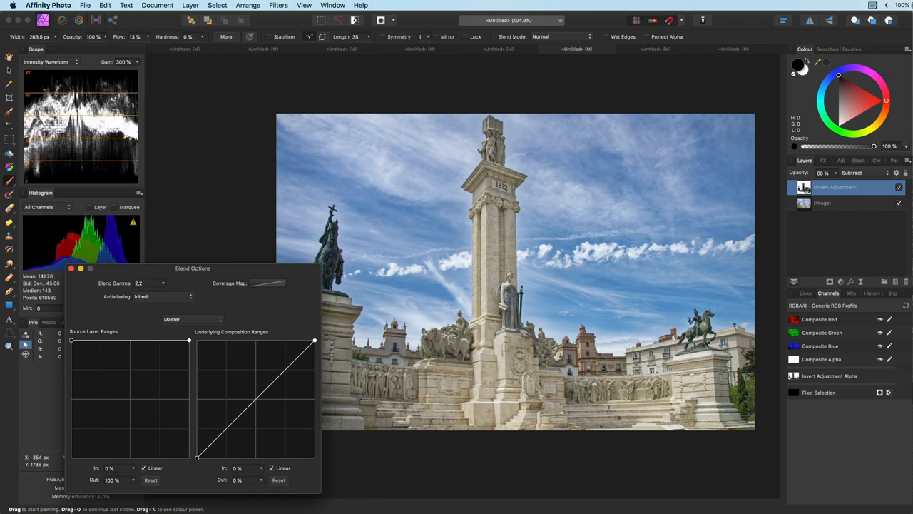
{"action": "left_click_drag", "start_coordinate": [315, 340], "coordinate": [270, 343]}
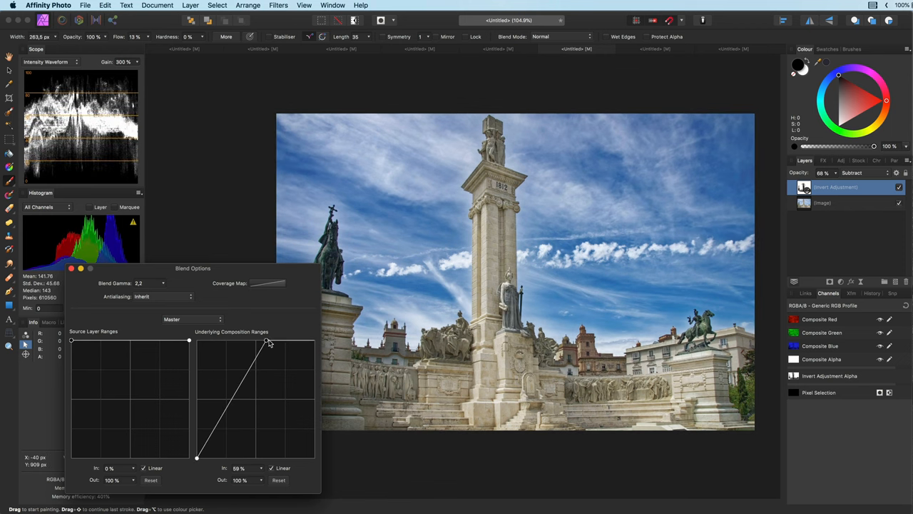
{"action": "left_click_drag", "start_coordinate": [270, 343], "coordinate": [271, 340]}
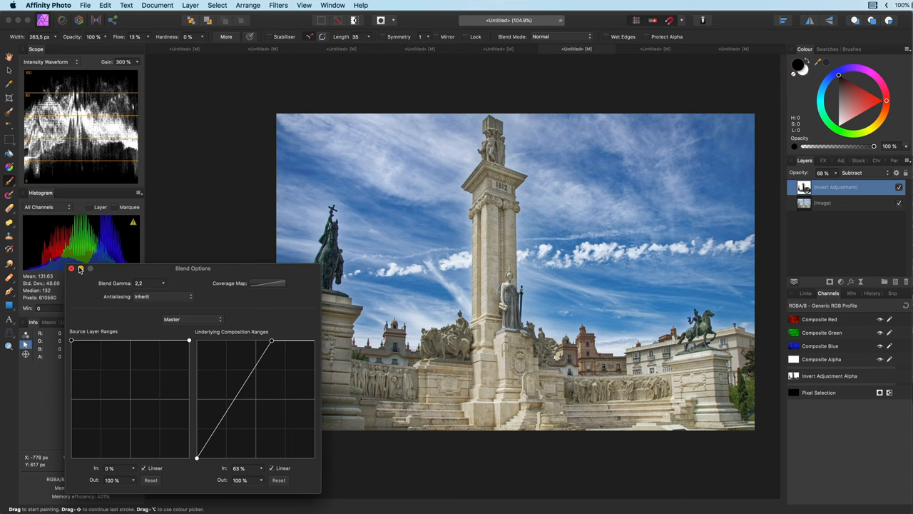
{"action": "left_click", "coordinate": [71, 268]}
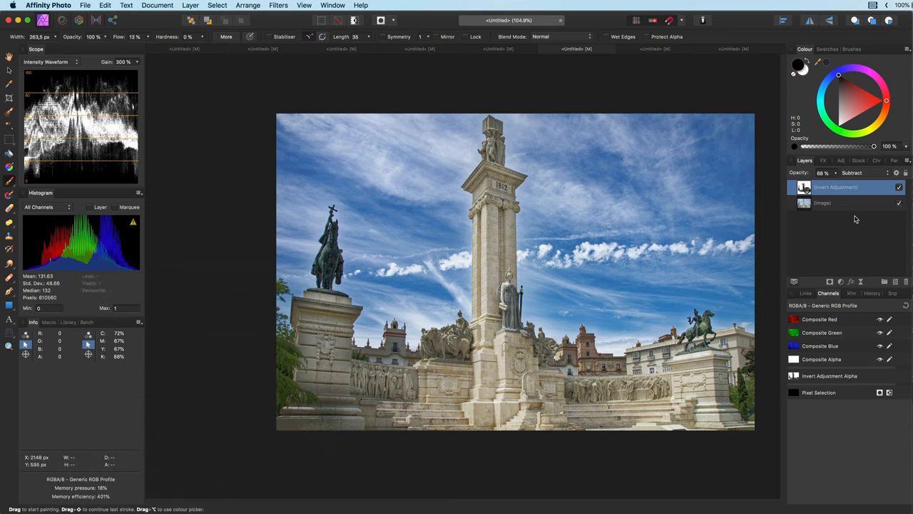
Toggle the Invert adjustment's visibility to compare before and after
{"action": "left_click", "coordinate": [899, 187]}
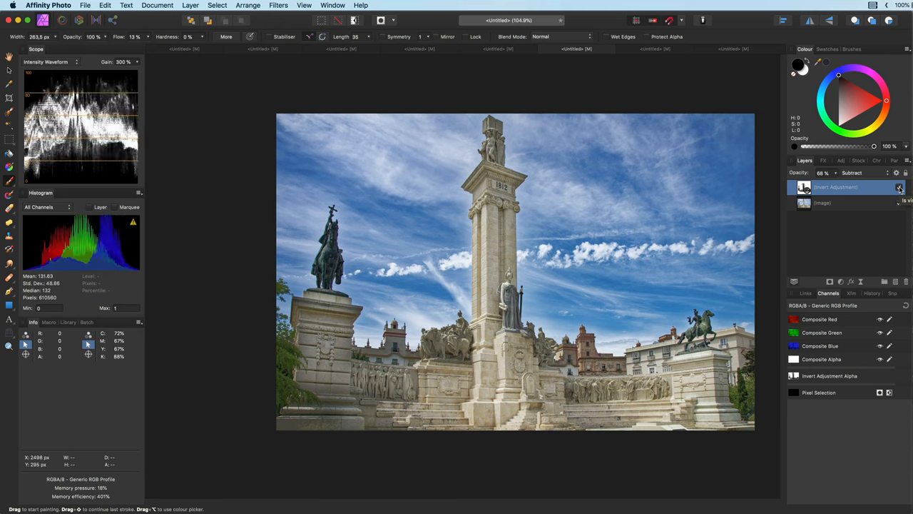
{"action": "left_click", "coordinate": [900, 186]}
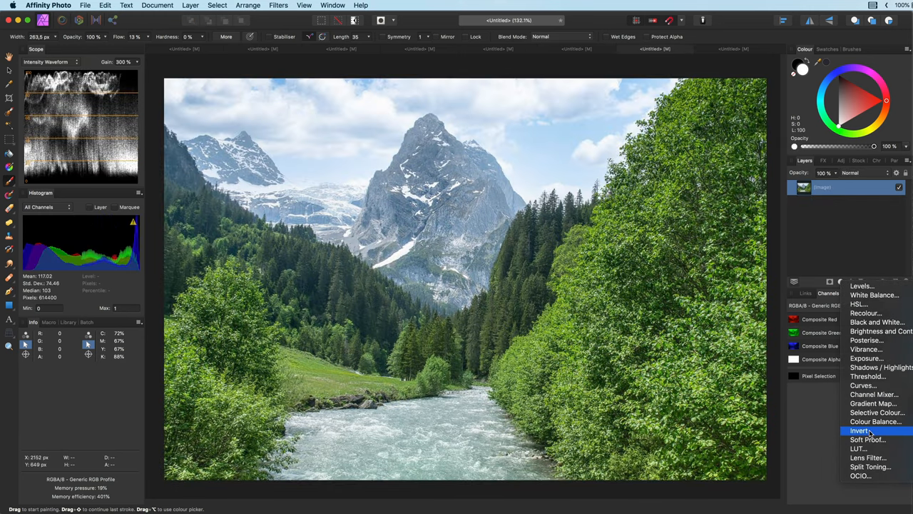
Add an Invert adjustment to the mountain river photo
{"action": "left_click", "coordinate": [860, 430]}
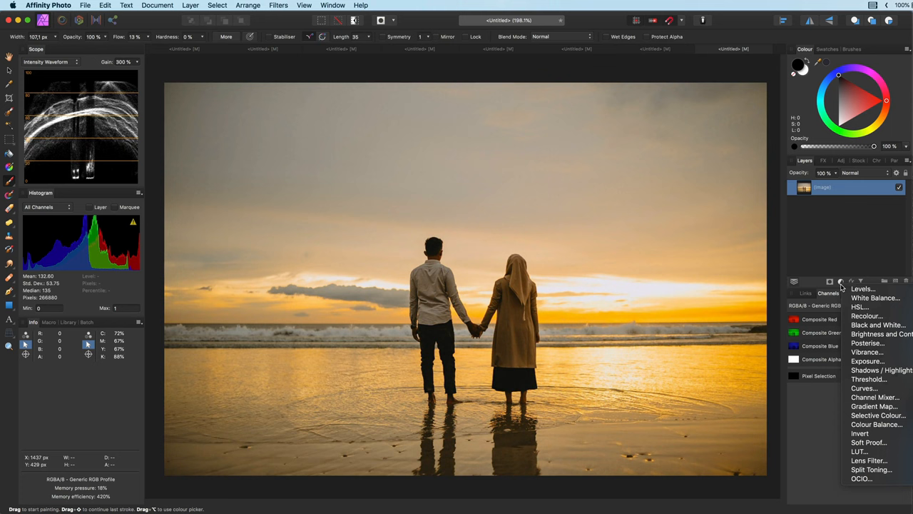
Add an Invert adjustment in Subtract mode at 74% opacity with tuned source blend ranges
{"action": "left_click", "coordinate": [860, 433]}
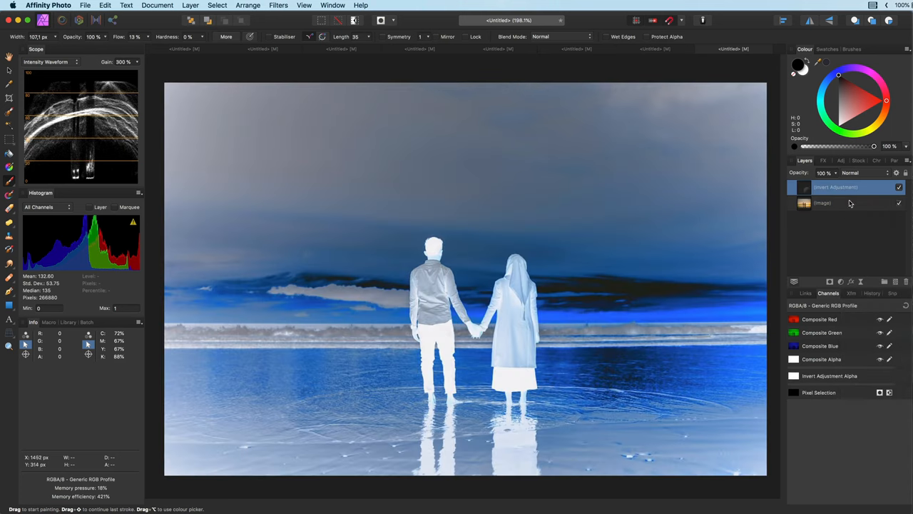
{"action": "left_click", "coordinate": [860, 173]}
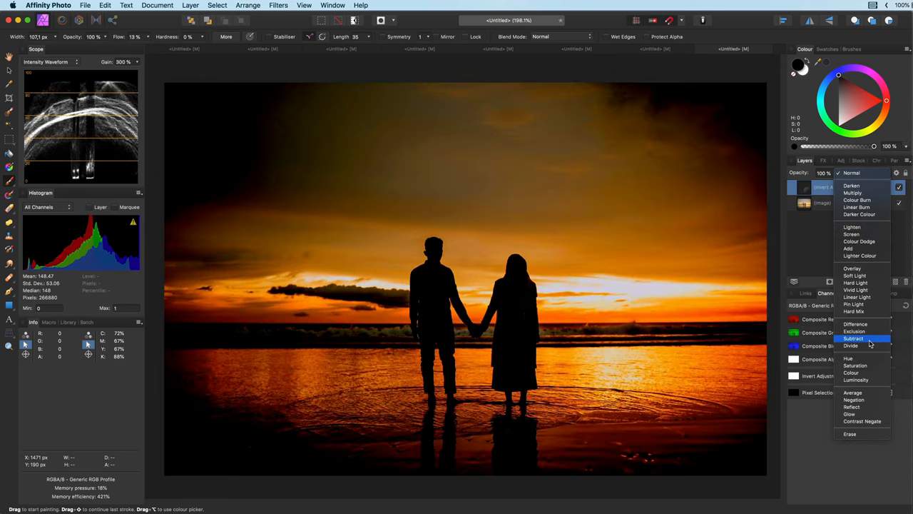
{"action": "left_click", "coordinate": [854, 338]}
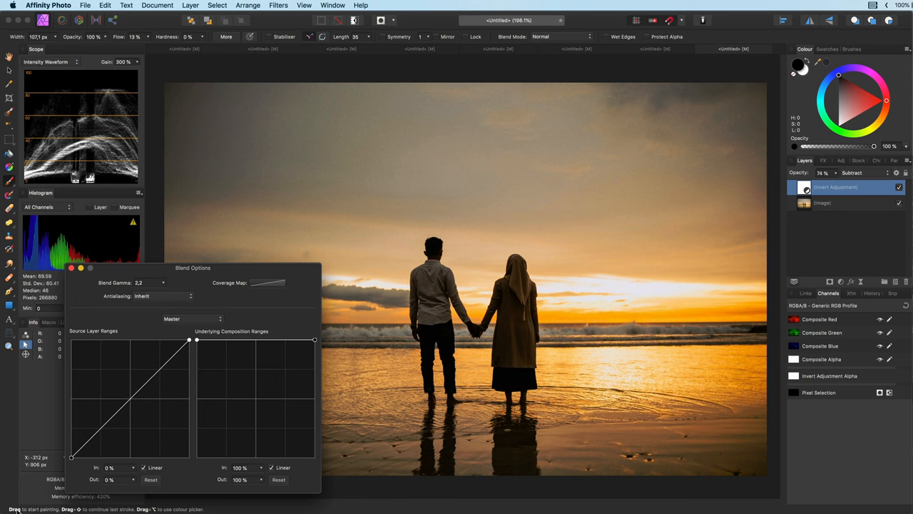
{"action": "left_click", "coordinate": [899, 186]}
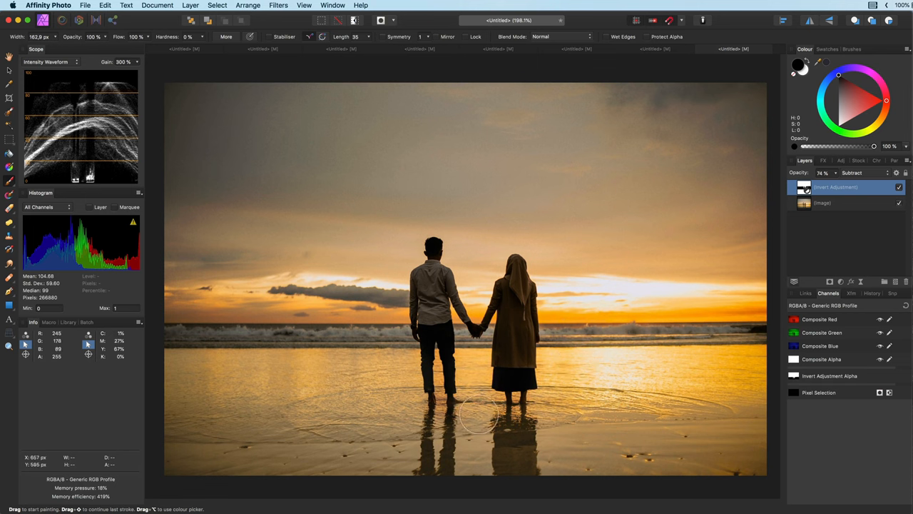
Add a Lens Filter adjustment and a blue fill layer in Subtract mode at 35%
{"action": "left_click", "coordinate": [841, 281]}
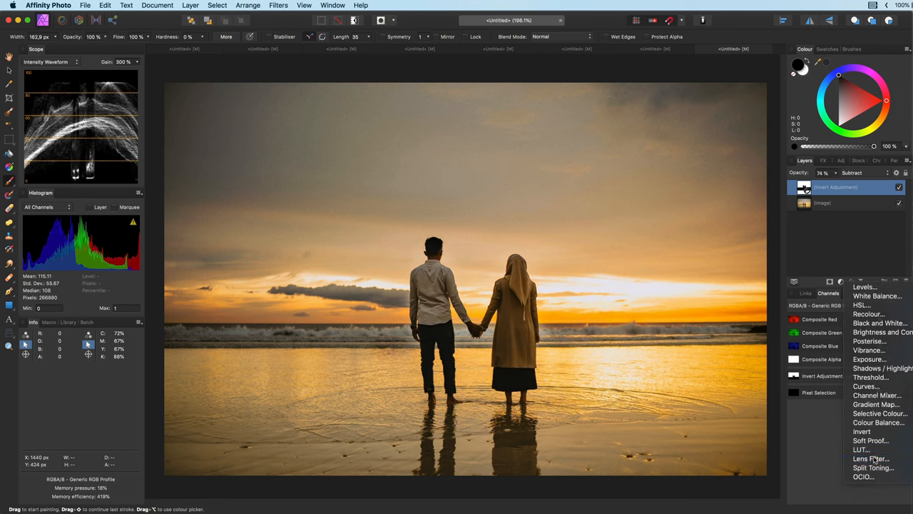
{"action": "left_click", "coordinate": [869, 458]}
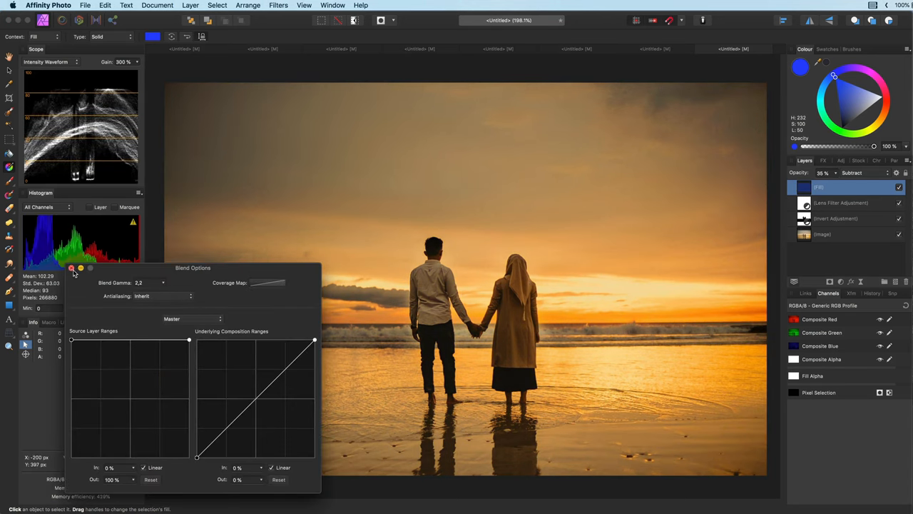
{"action": "left_click", "coordinate": [841, 281]}
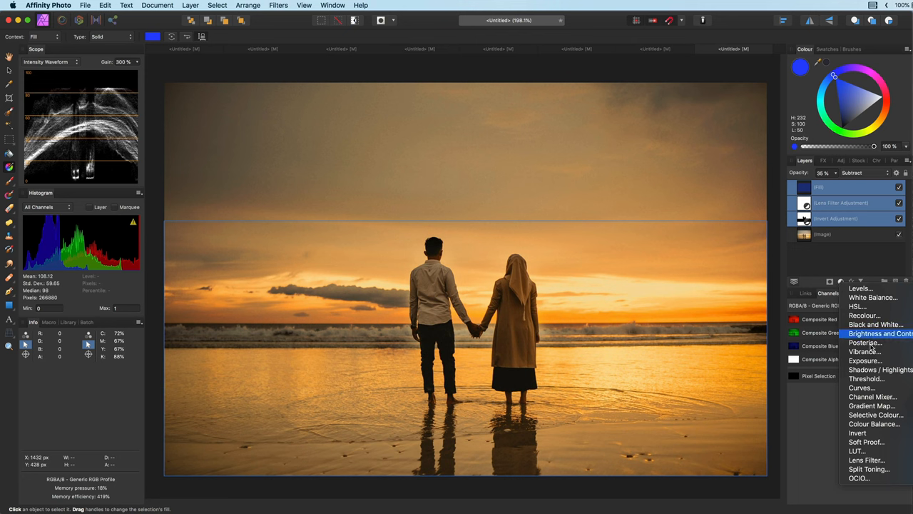
Add a Soft Light Brightness/Contrast adjustment and a Curves adjustment lifting the midtones
{"action": "left_click", "coordinate": [880, 334]}
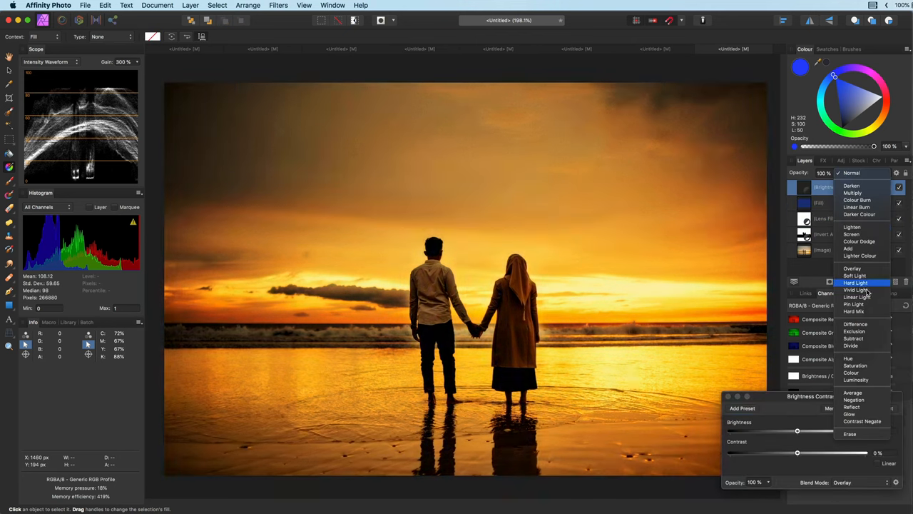
{"action": "left_click", "coordinate": [855, 275]}
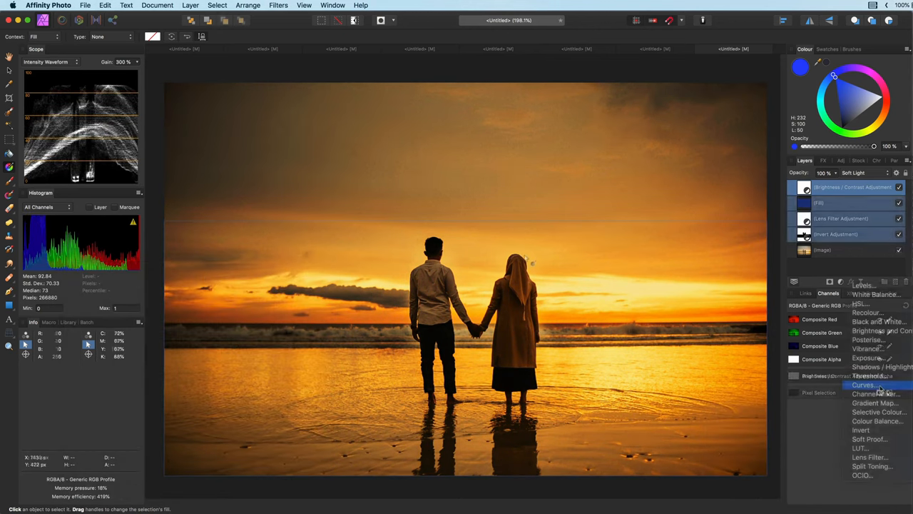
{"action": "left_click", "coordinate": [865, 384]}
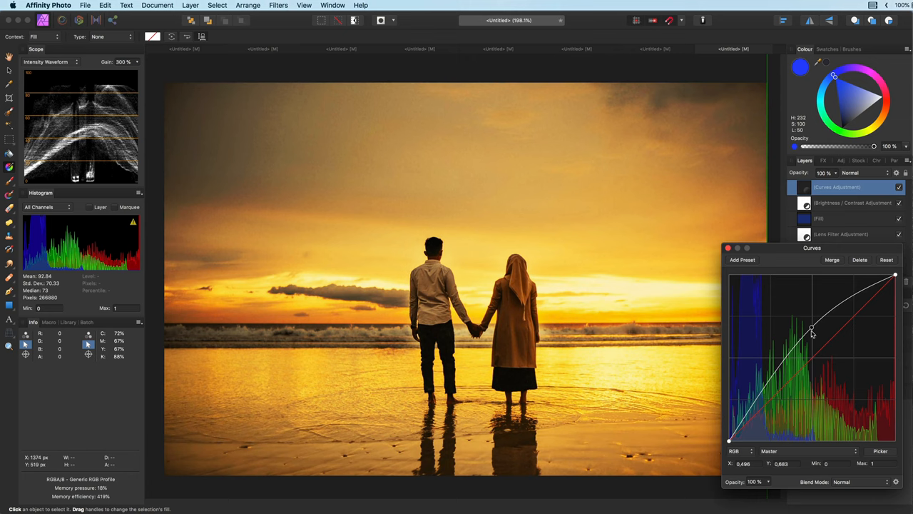
{"action": "left_click_drag", "start_coordinate": [812, 332], "coordinate": [812, 327]}
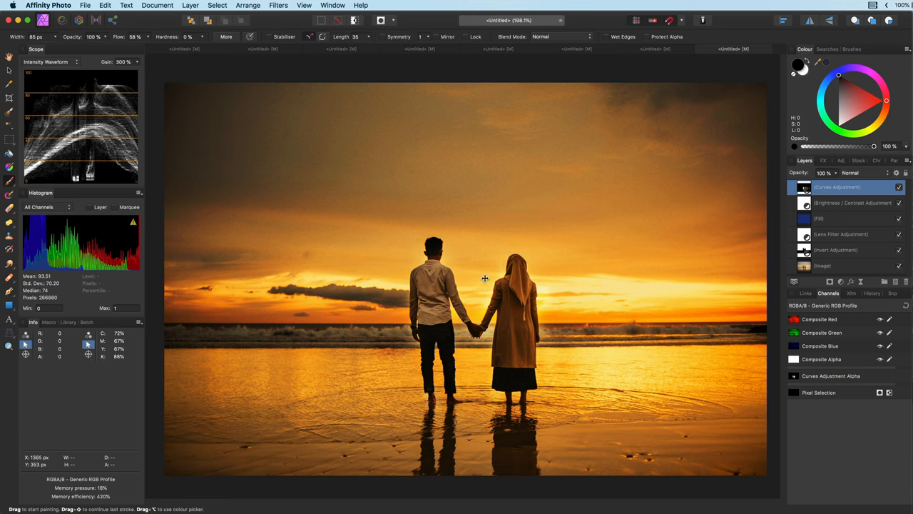
Set layer opacities: Invert 81%, blue fill 45%, Brightness/Contrast 79%
{"action": "left_click", "coordinate": [836, 249]}
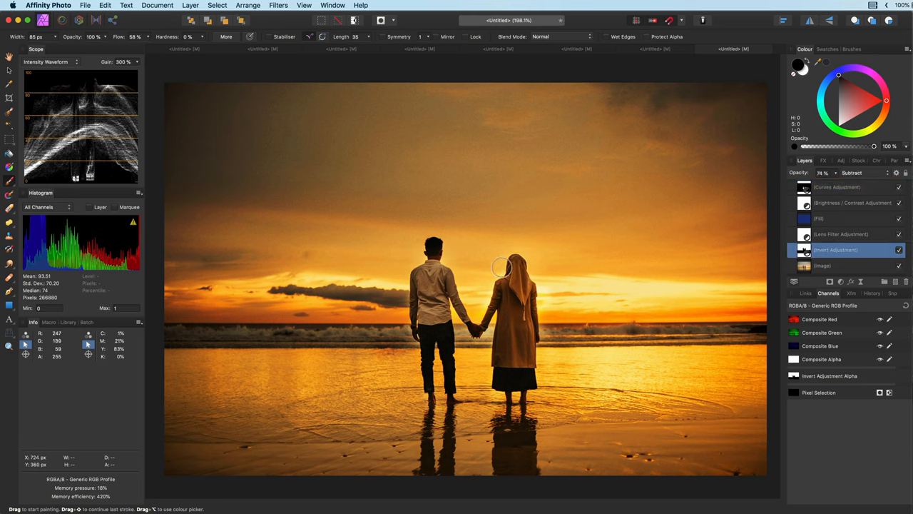
{"action": "mouse_move", "coordinate": [659, 229]}
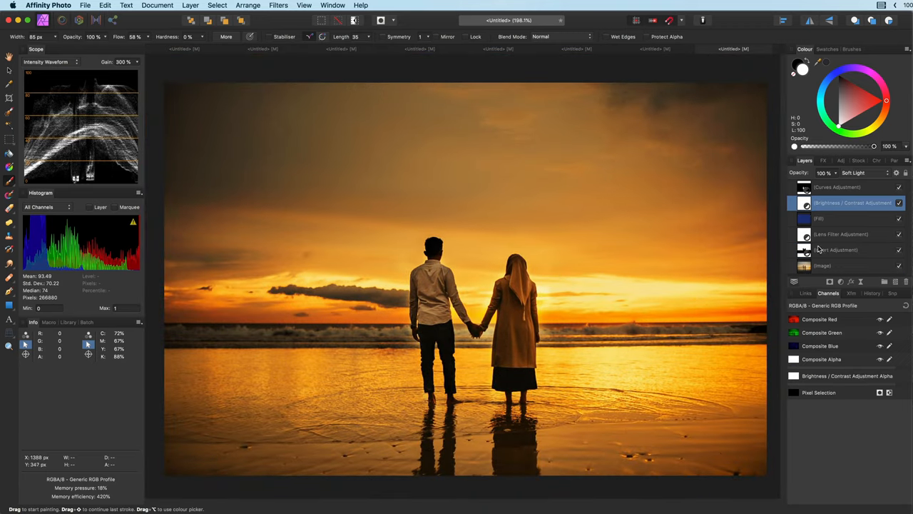
{"action": "left_click", "coordinate": [842, 234]}
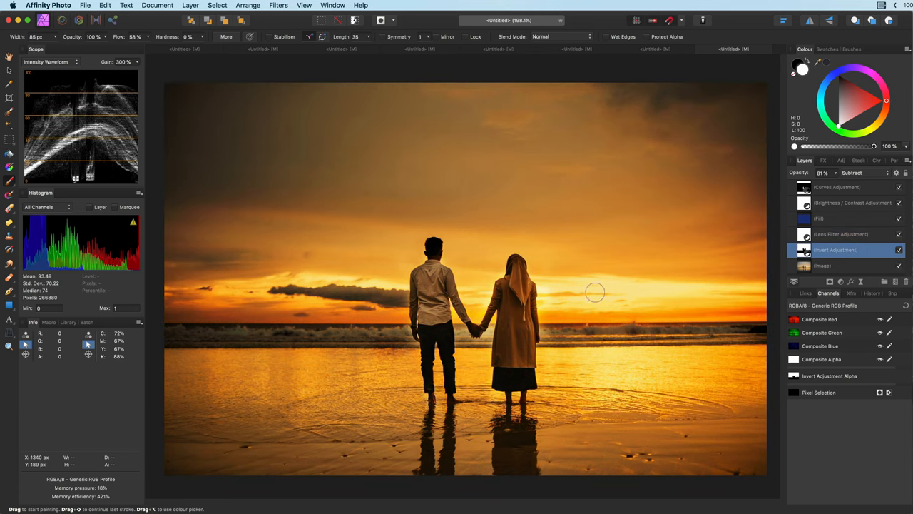
{"action": "left_click", "coordinate": [821, 218]}
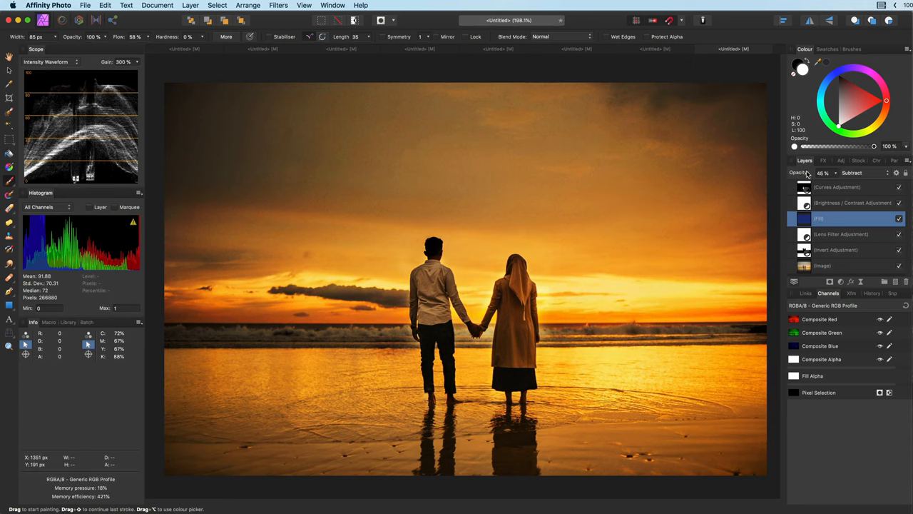
{"action": "left_click", "coordinate": [853, 202]}
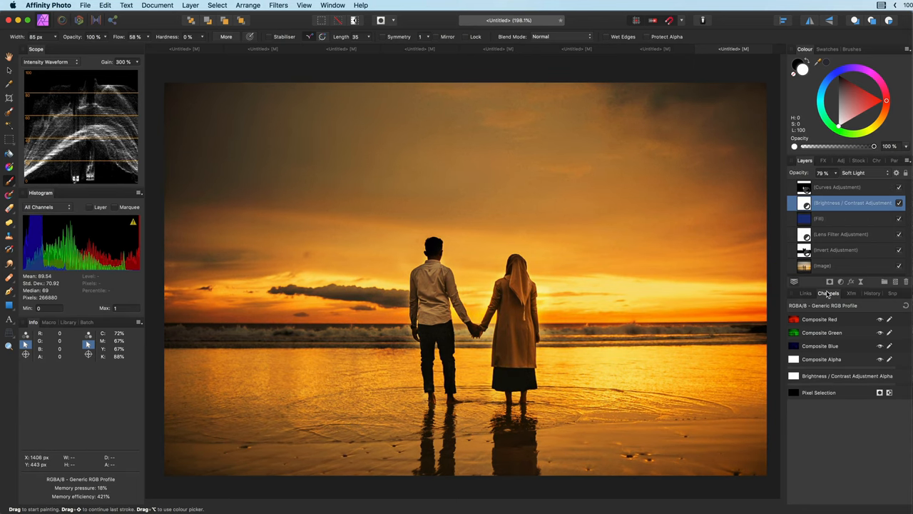